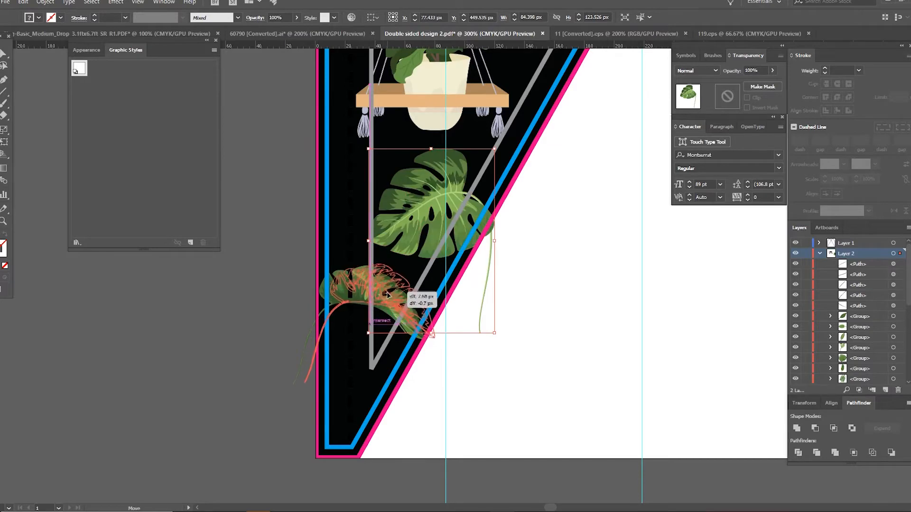
Move the monstera leaf group lower on the triangular black panel
left_click(267, 33)
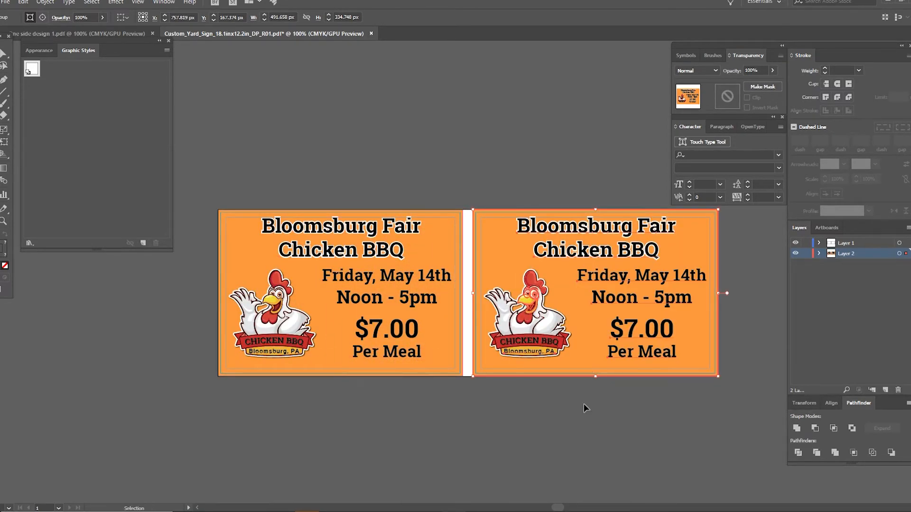
Duplicate the Chicken BBQ yard sign artwork onto the right-hand panel
left_click(81, 33)
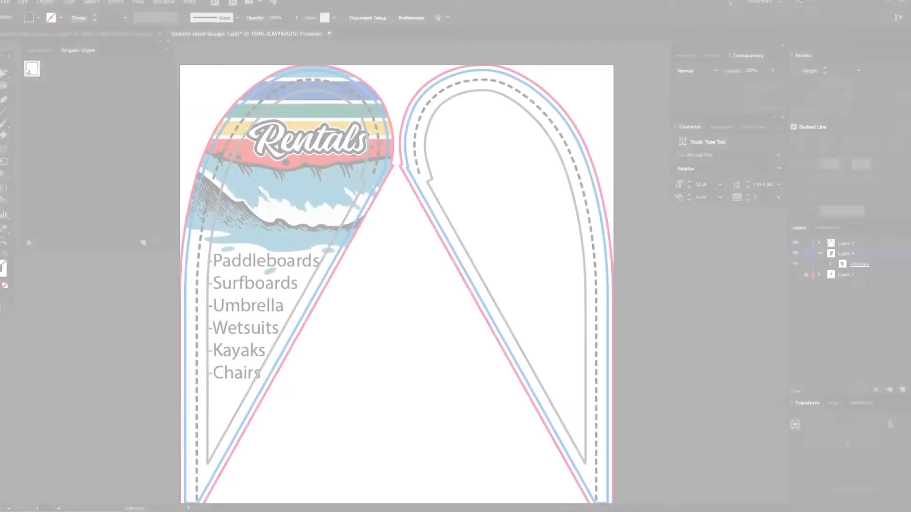
Copy the Rentals artwork to the right flag shape and reflect it via Object > Transform > Reflect
left_click(23, 2)
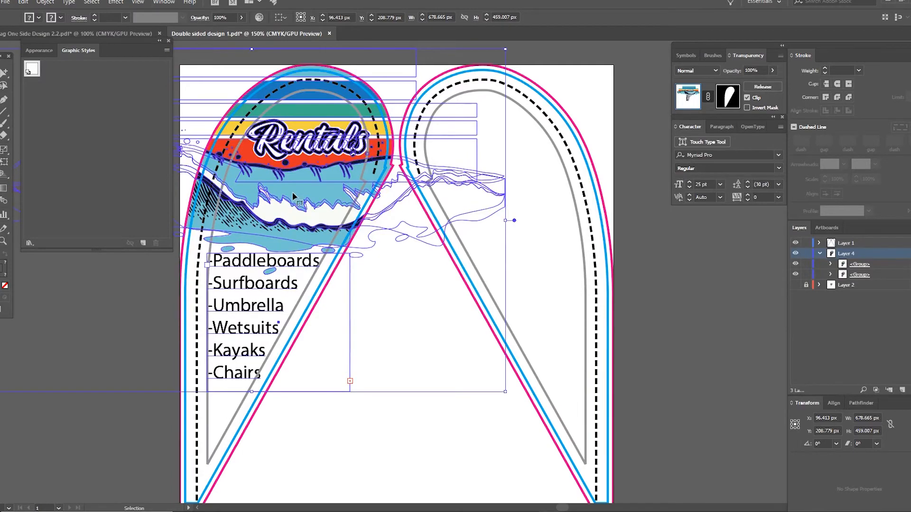
left_click(45, 2)
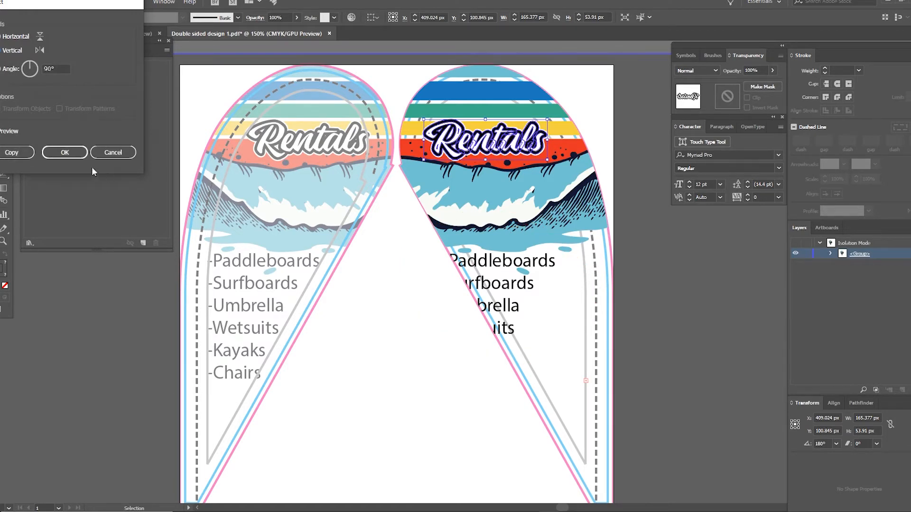
left_click(63, 152)
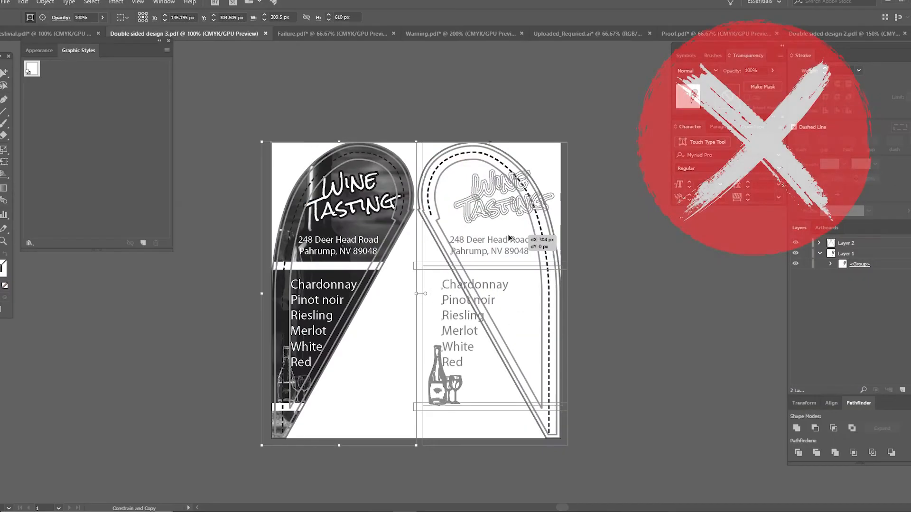
Reflect the copied Wine Tasting artwork across the vertical axis so it reads mirrored
left_click(45, 3)
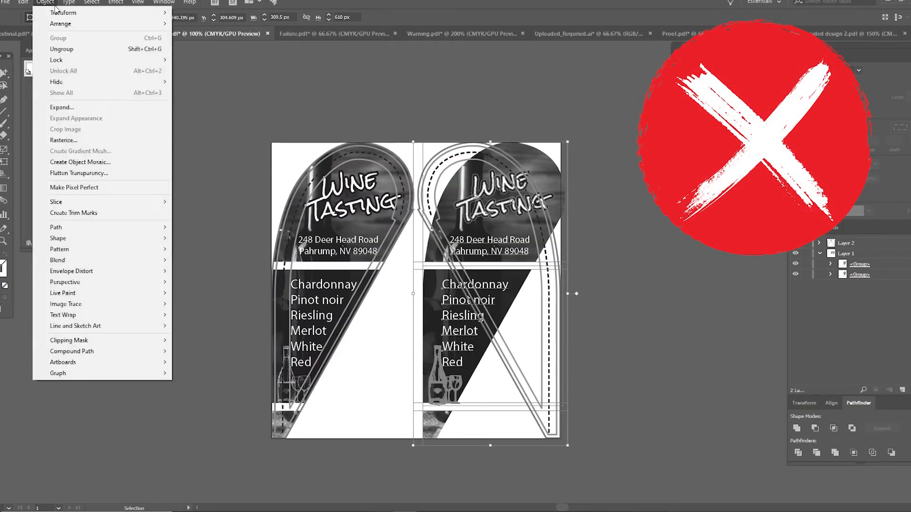
left_click(62, 12)
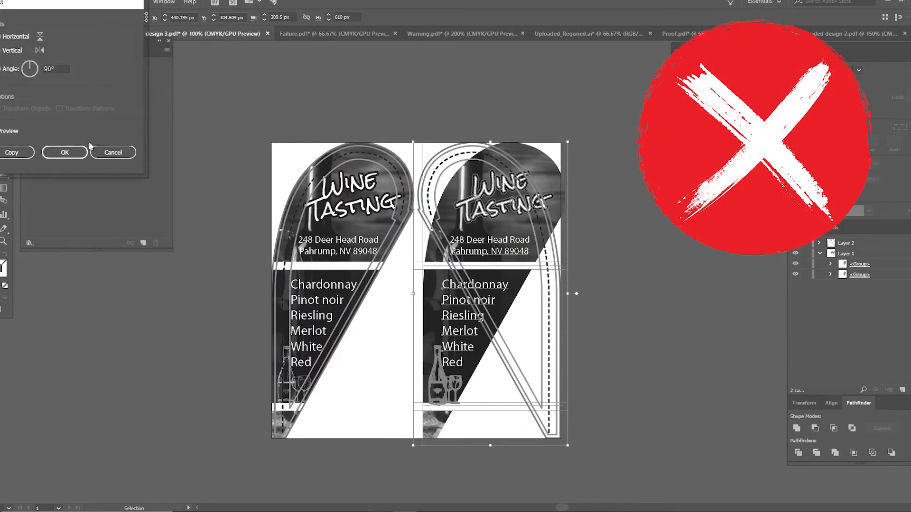
left_click(64, 151)
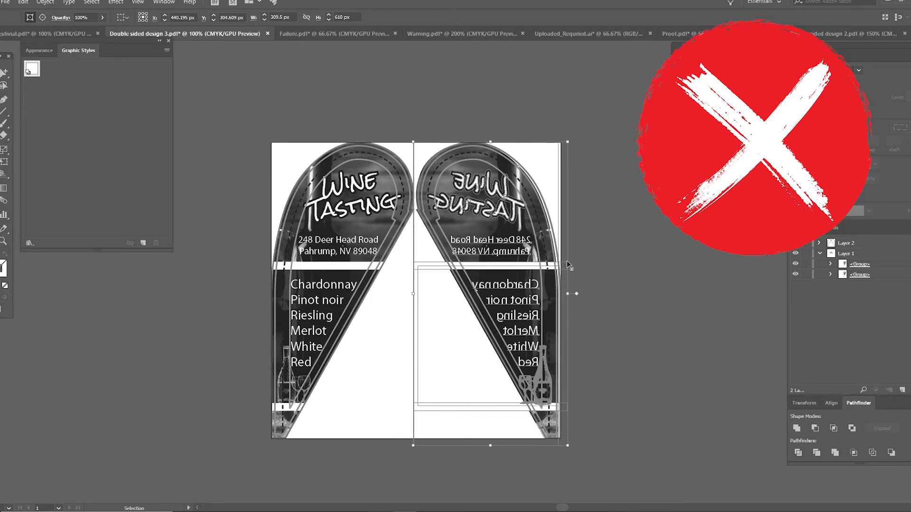